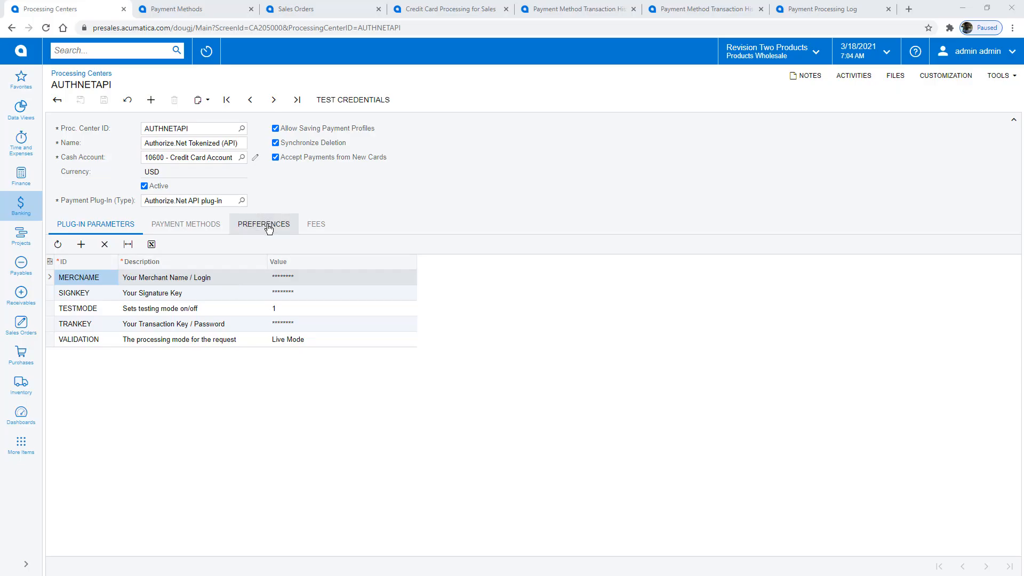
# Show the AUTHNETAPI Preferences tab with connection timeouts and reauthorization retries.
pyautogui.click(264, 224)
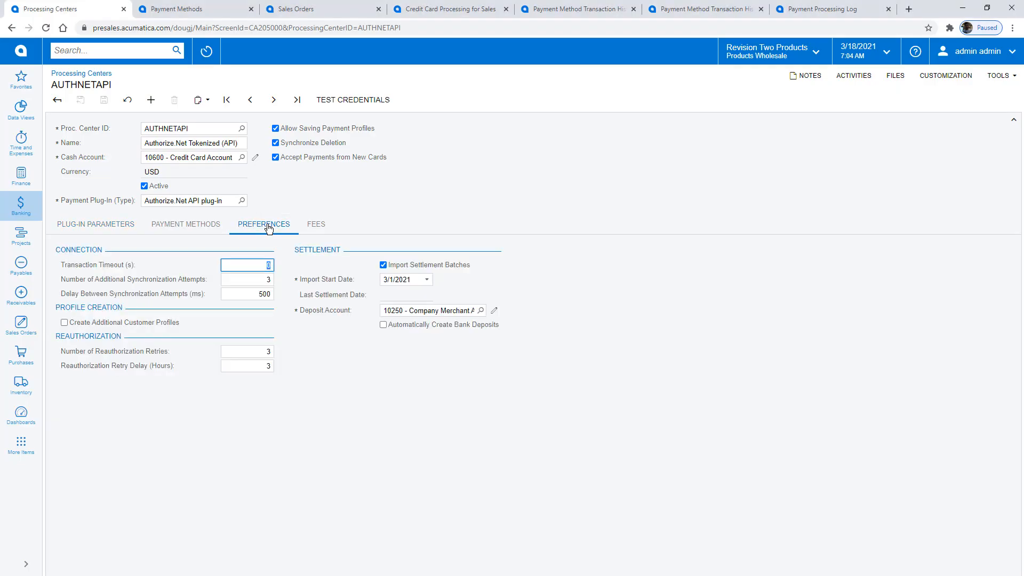
pyautogui.moveTo(319, 270)
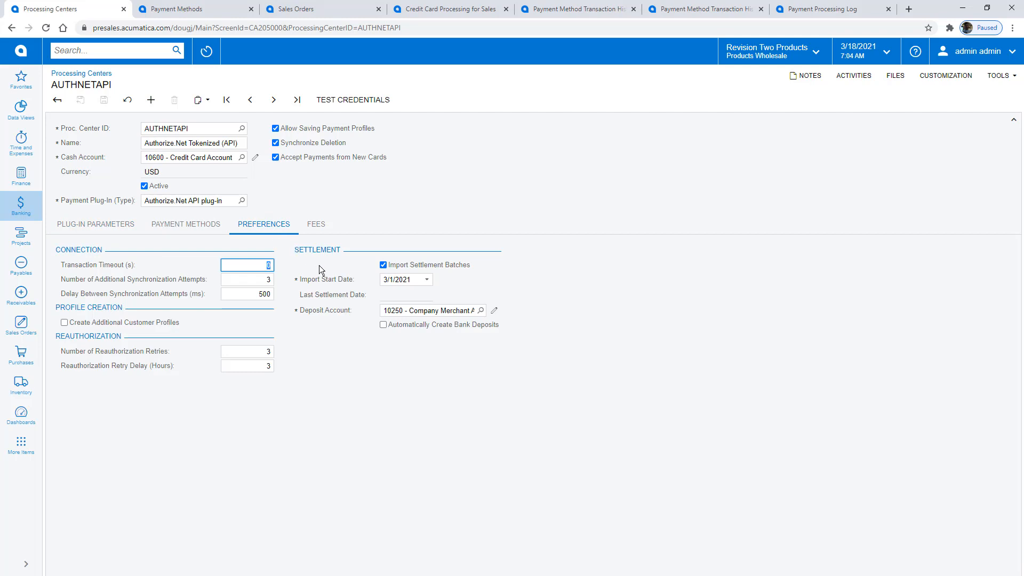
pyautogui.moveTo(286, 271)
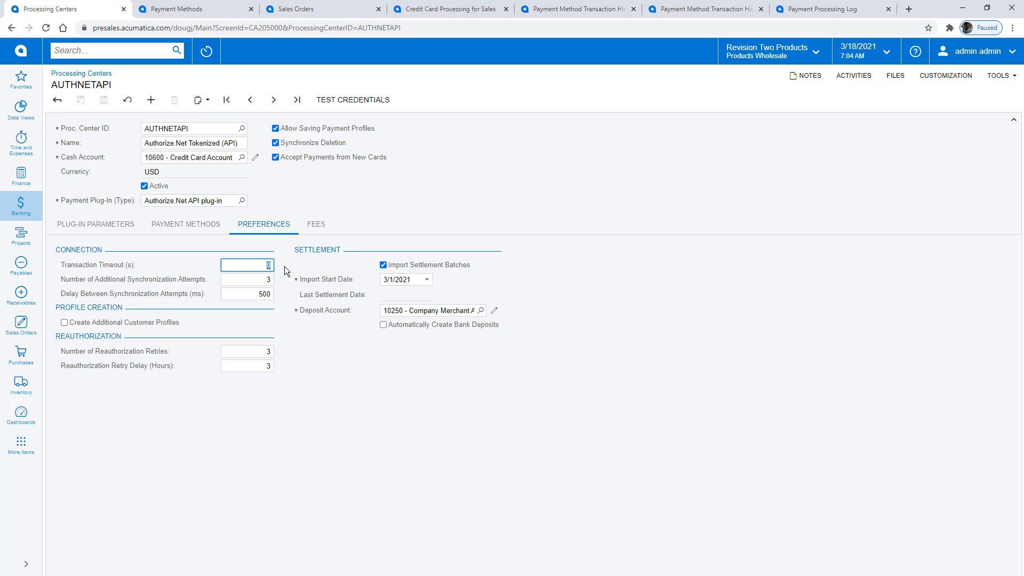
pyautogui.moveTo(168, 69)
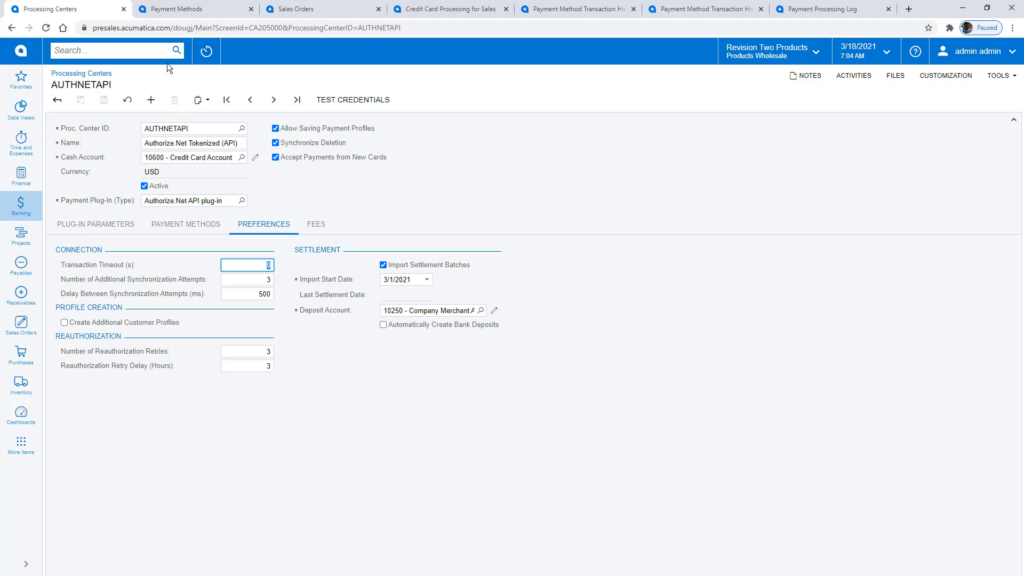
# Check that VISATOK uses AUTHNETAPI as default processing center with 24-hour reauthorization delay.
pyautogui.click(173, 8)
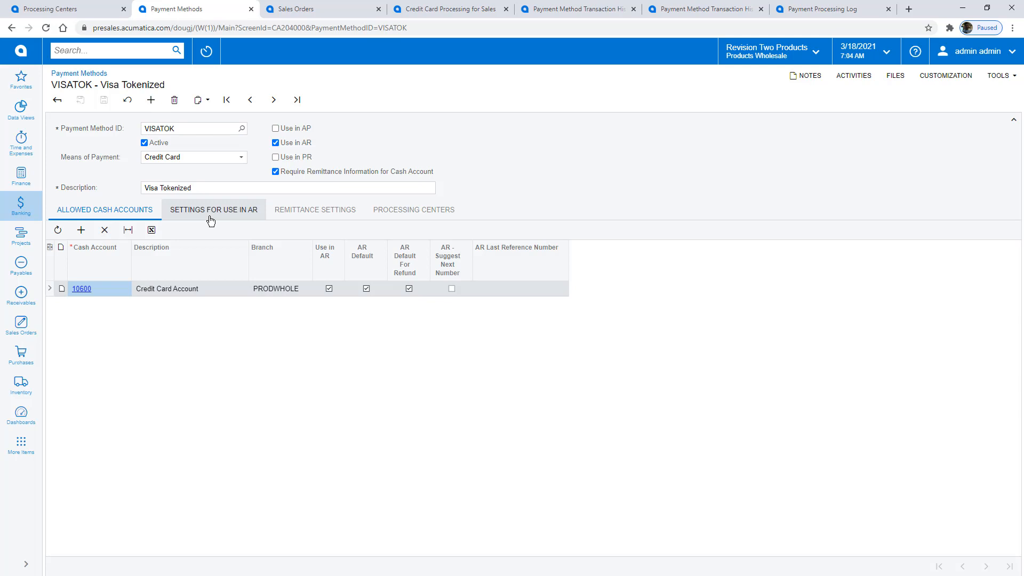
pyautogui.click(214, 209)
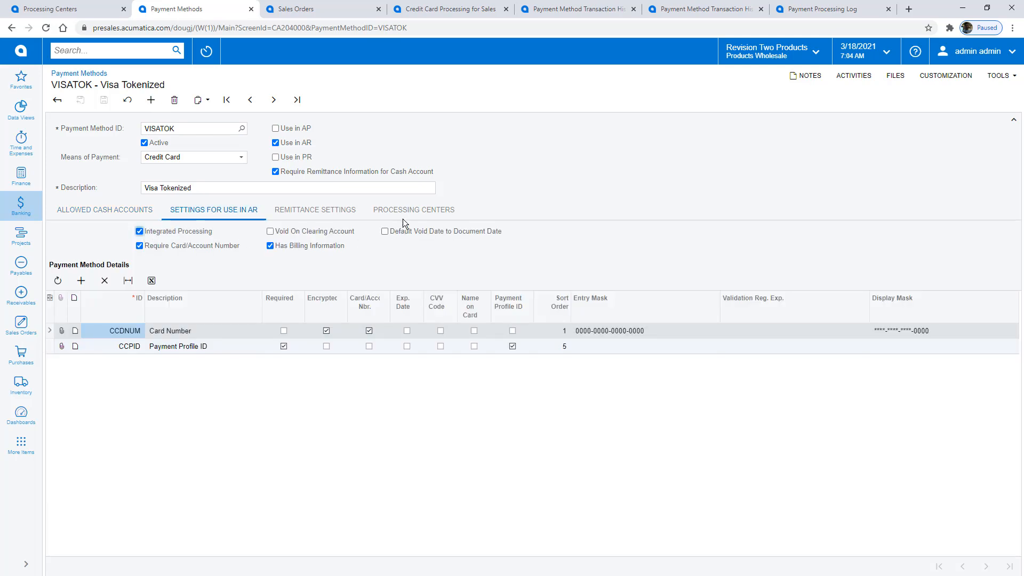
pyautogui.click(413, 210)
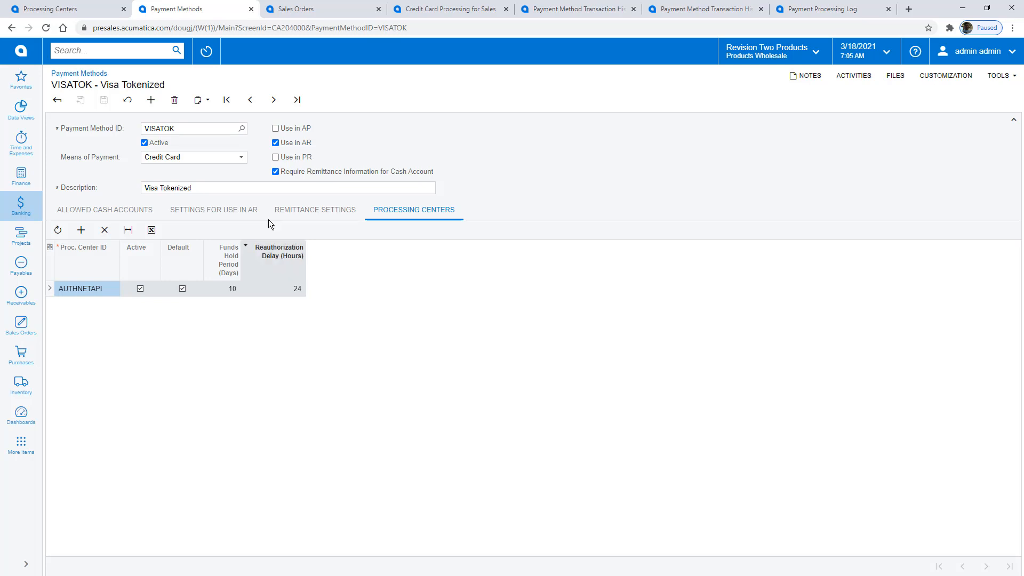
pyautogui.click(241, 128)
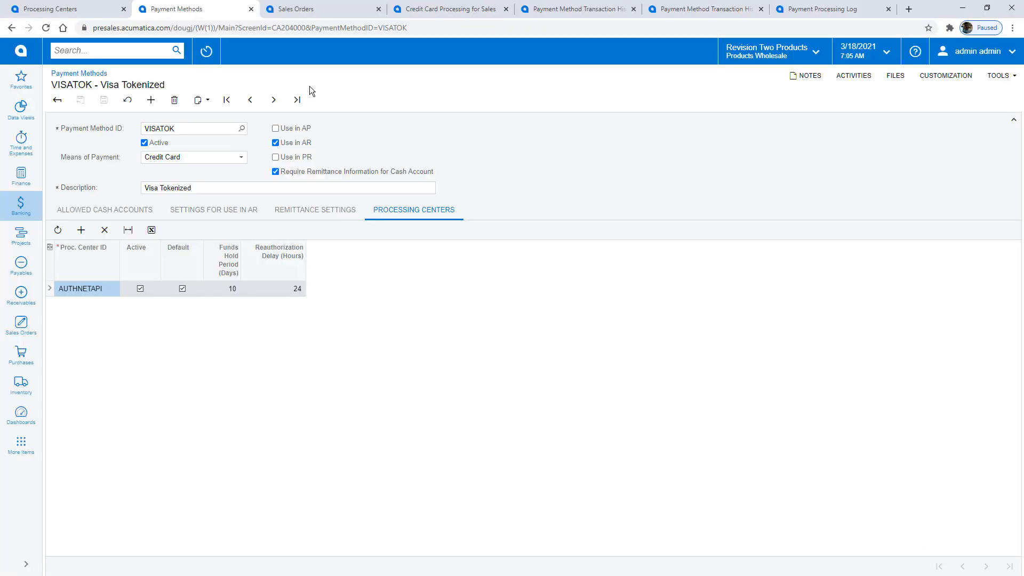
# Review SO006138's VISATOK saved-card details and its empty Payments list.
pyautogui.click(297, 8)
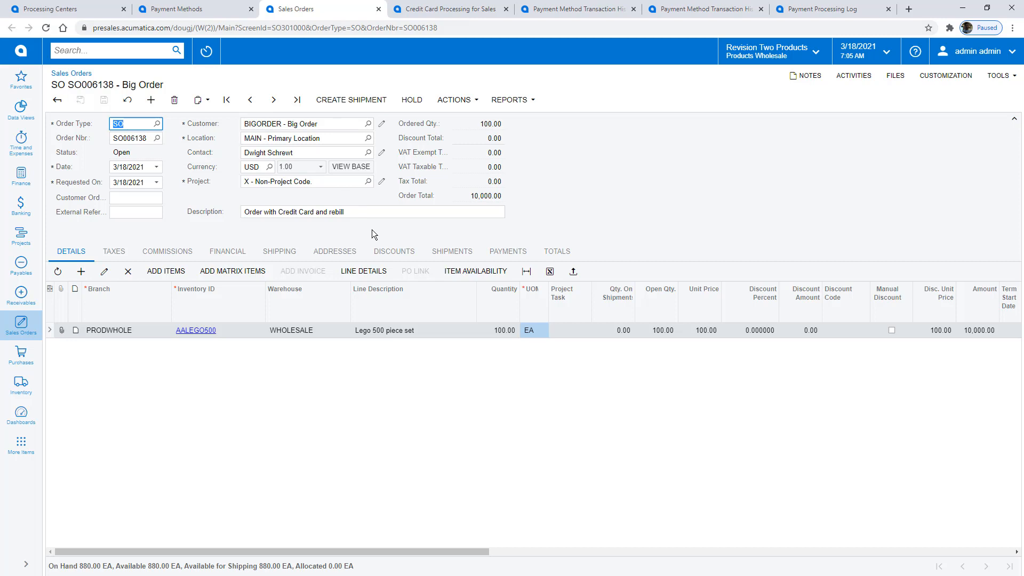
pyautogui.click(227, 251)
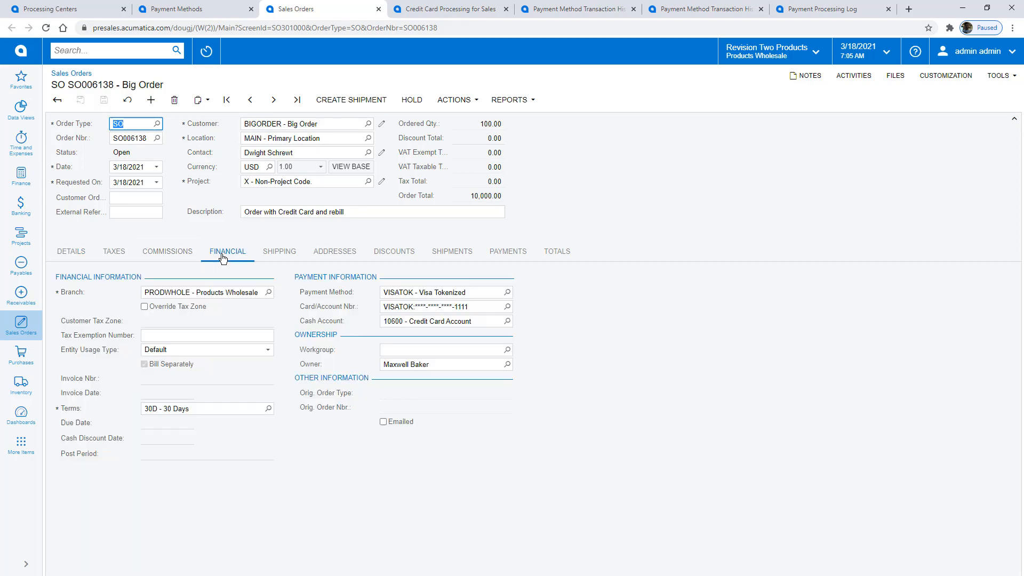
pyautogui.click(439, 306)
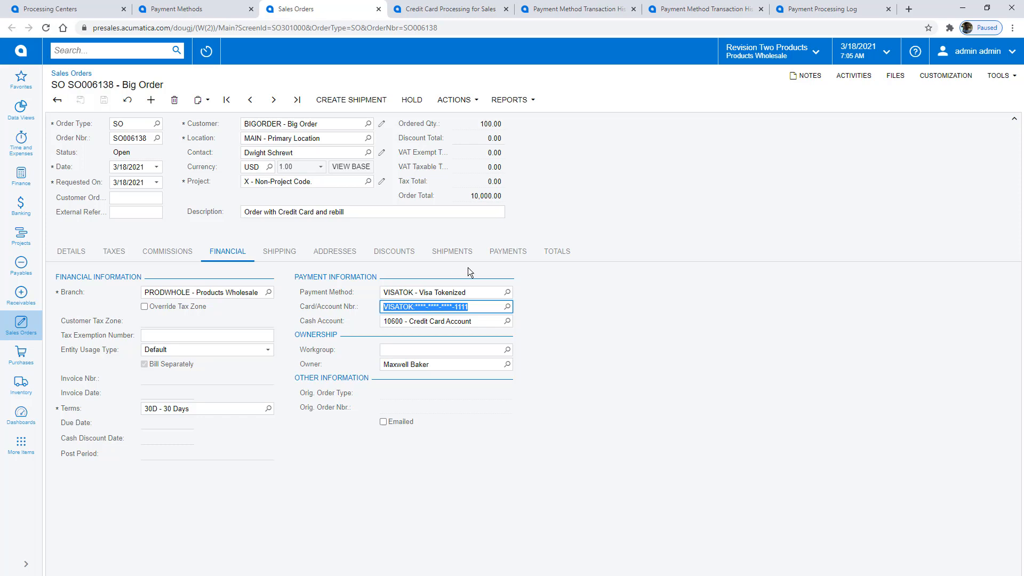
pyautogui.click(507, 250)
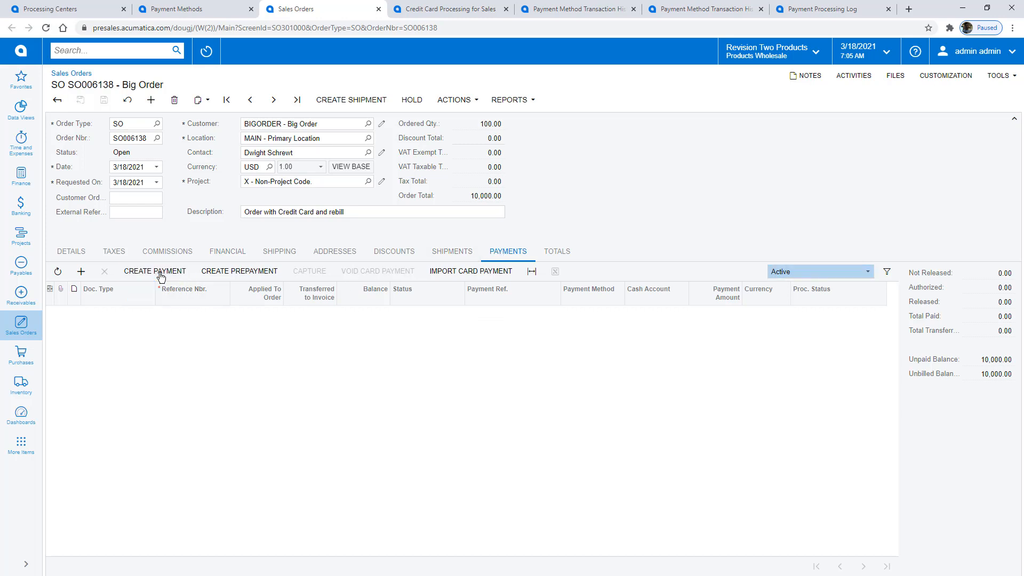
pyautogui.click(155, 271)
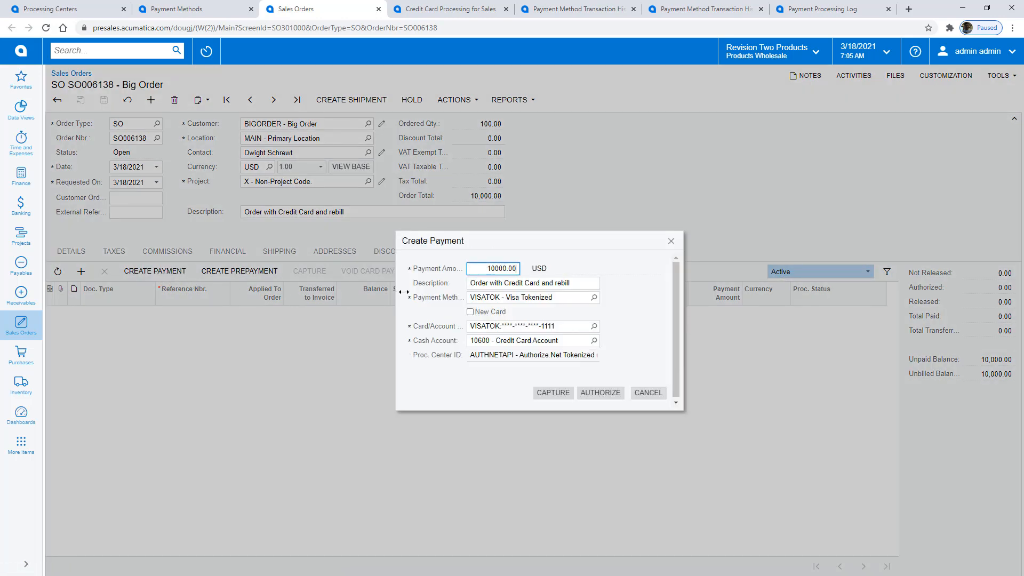
pyautogui.click(469, 311)
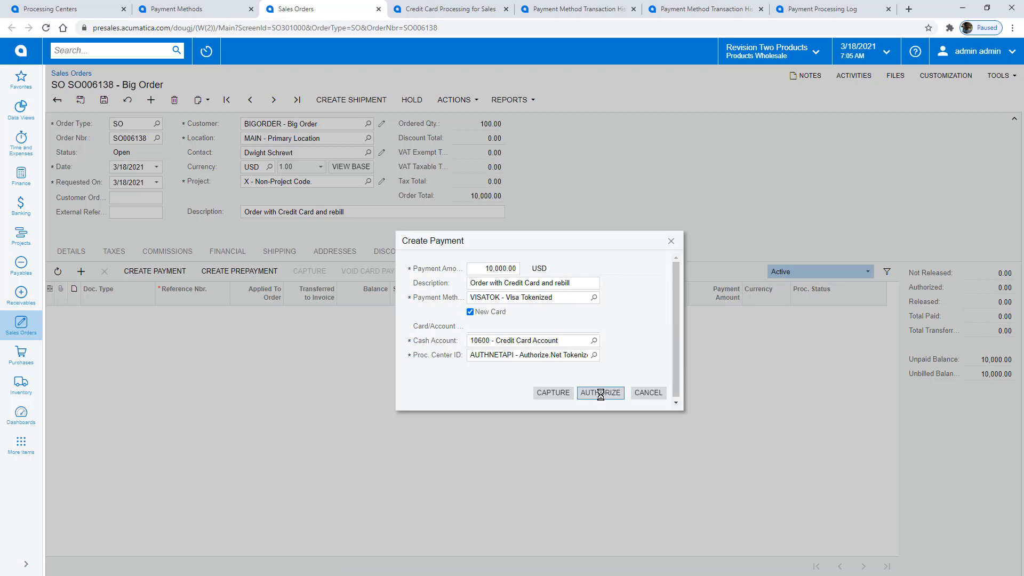
pyautogui.click(599, 392)
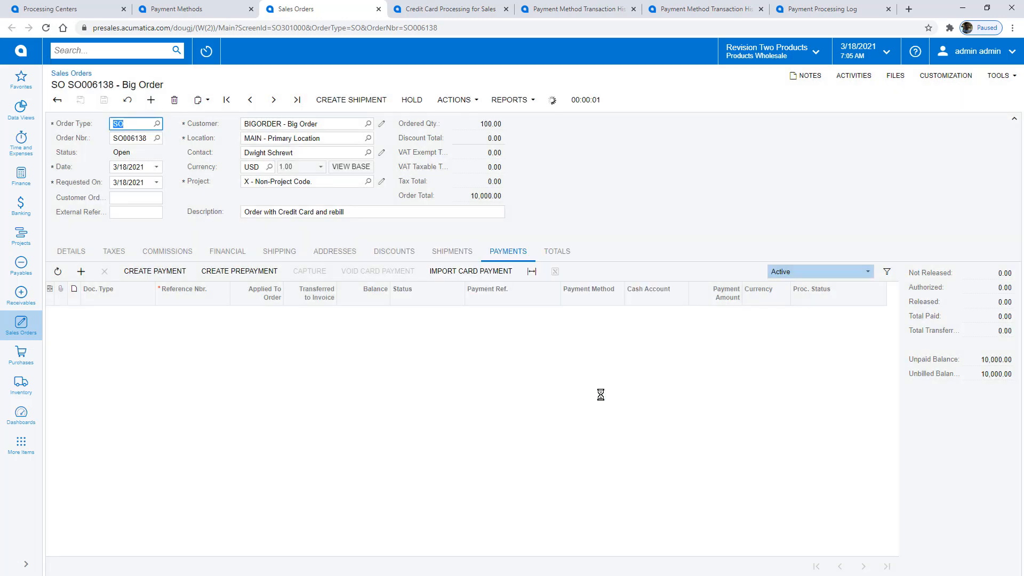
pyautogui.click(155, 271)
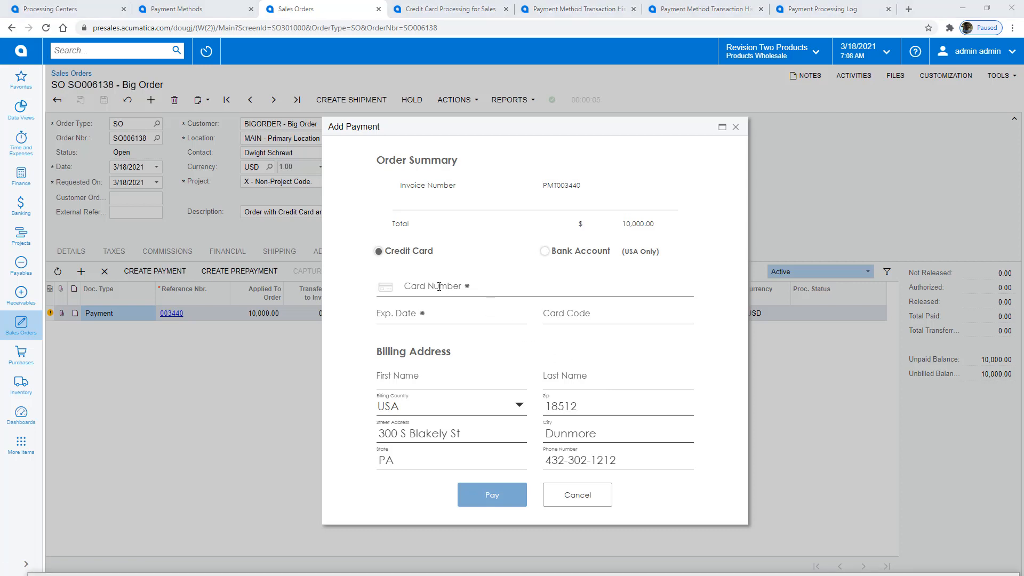
pyautogui.write('5424 0000 0000 0015')
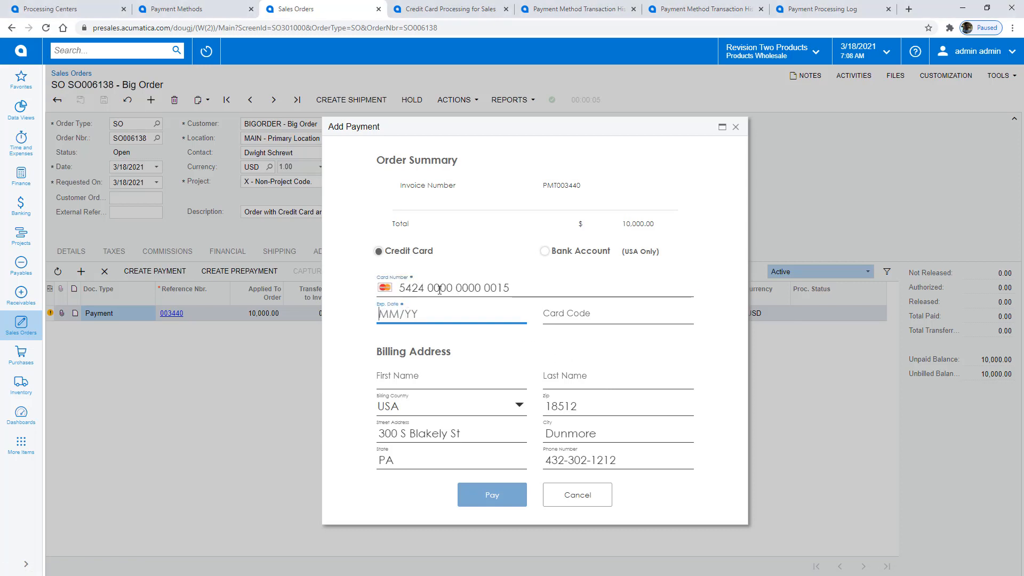
pyautogui.write('12/23')
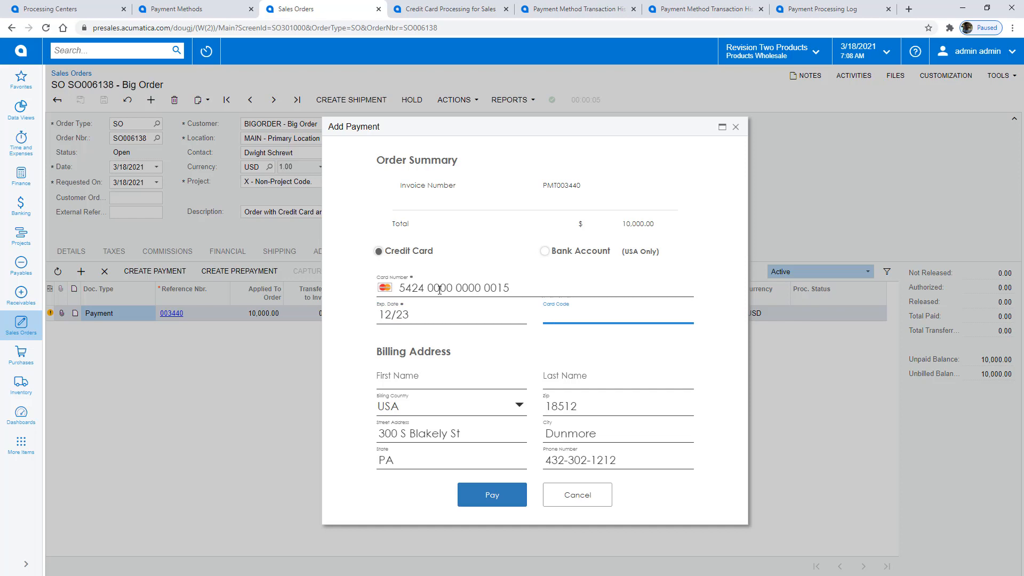
pyautogui.write('123')
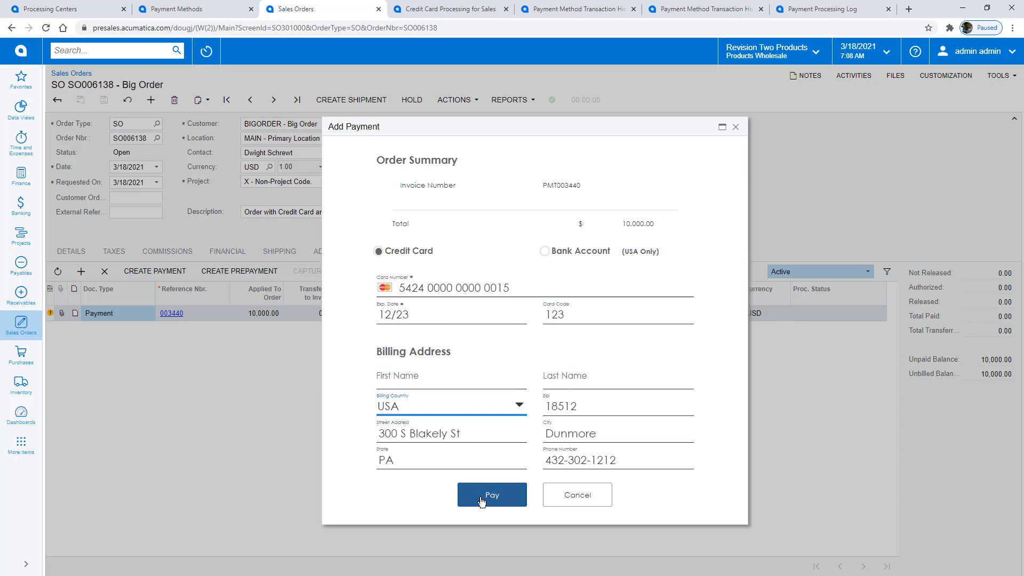
pyautogui.click(492, 494)
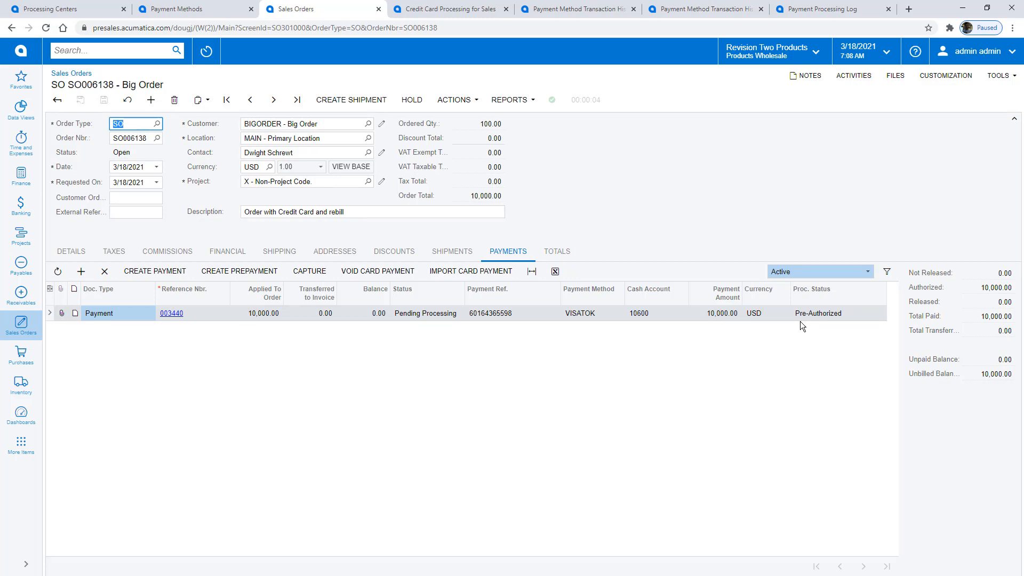
pyautogui.moveTo(394, 348)
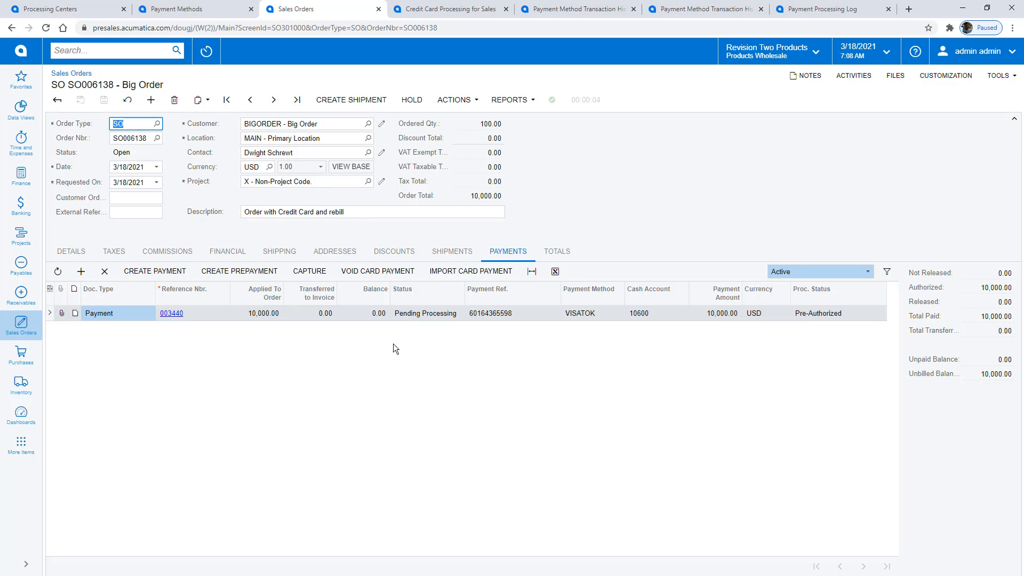
# Verify payment 003440 applies to SO006138, then start creating a shipment.
pyautogui.click(172, 313)
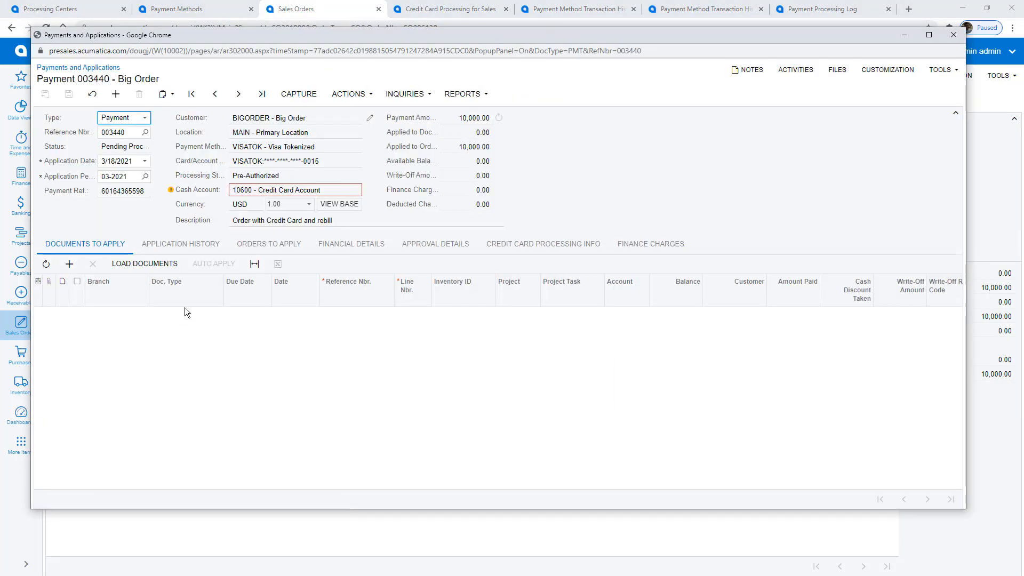
pyautogui.click(268, 243)
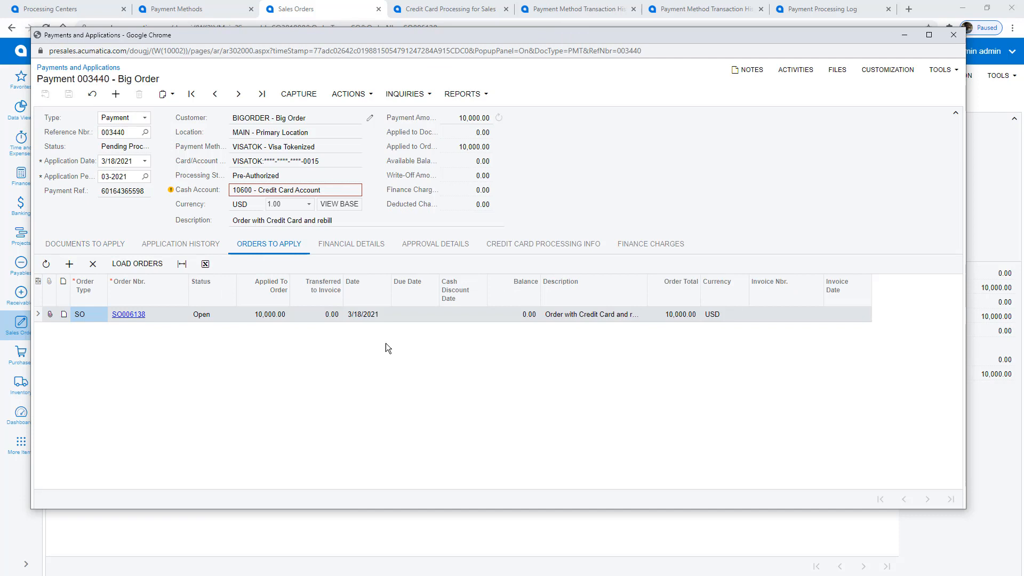
pyautogui.click(129, 314)
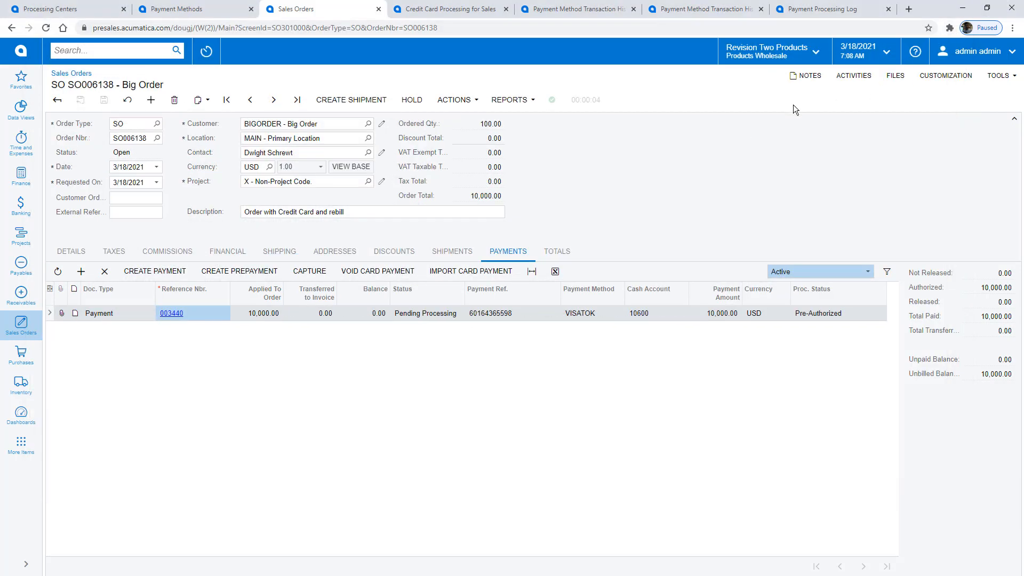
pyautogui.click(351, 99)
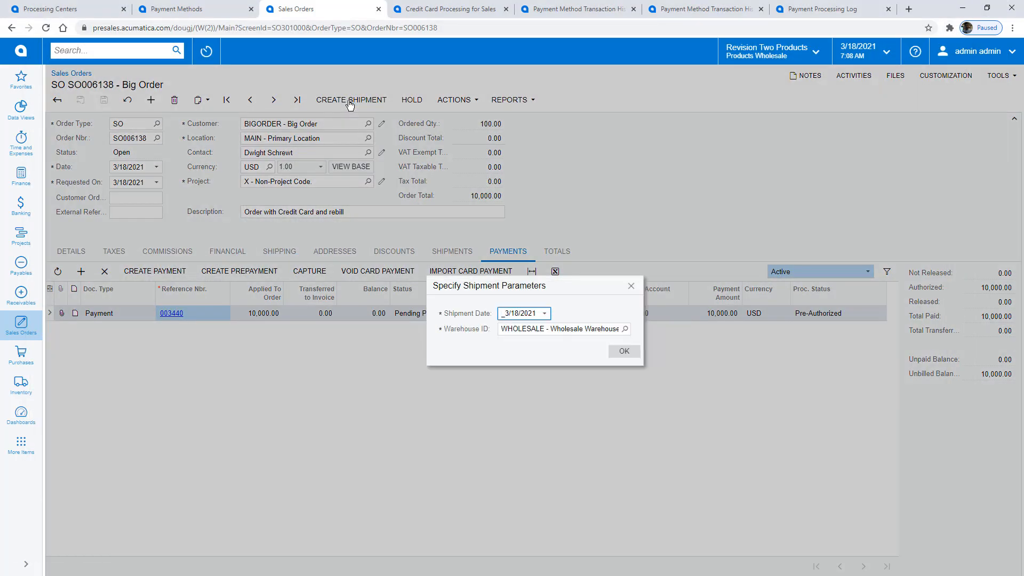
# Create shipment 003748 shipping 20 of the 100 Lego 500 piece sets.
pyautogui.click(622, 351)
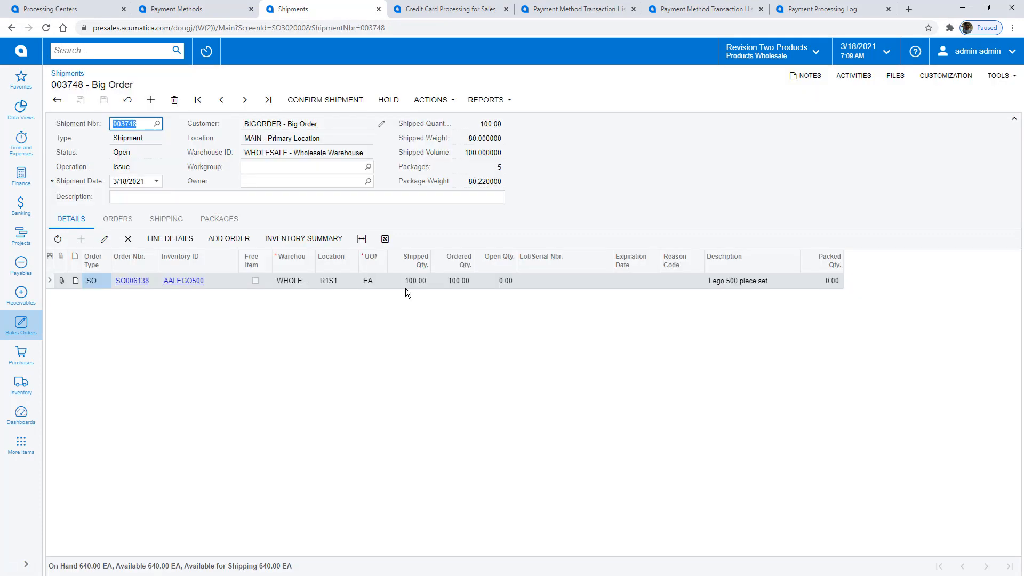
pyautogui.click(416, 280)
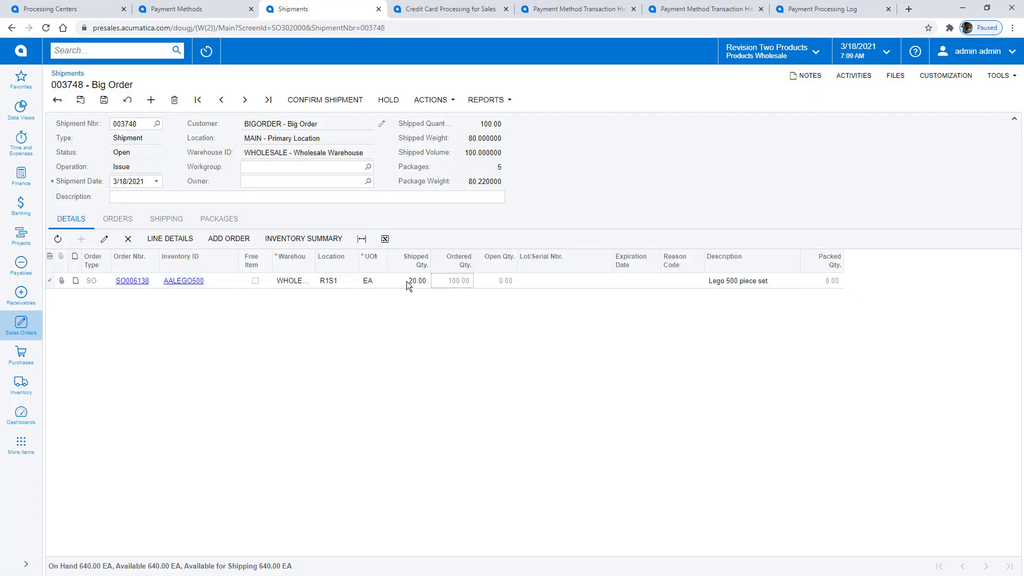
pyautogui.click(104, 100)
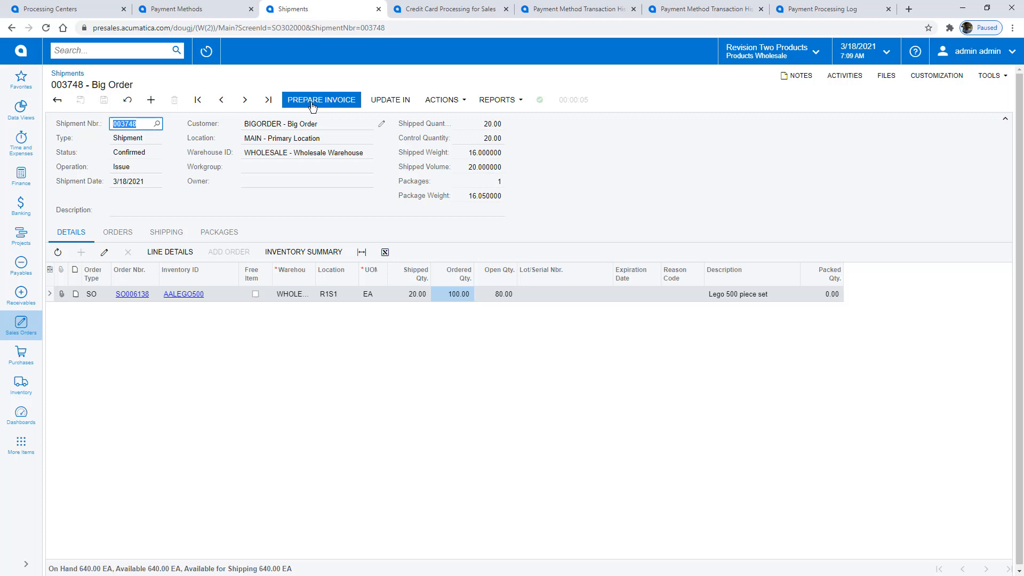
# Prepare invoice AR009547 for 2,000.00 from shipment 003748 and open it.
pyautogui.click(320, 100)
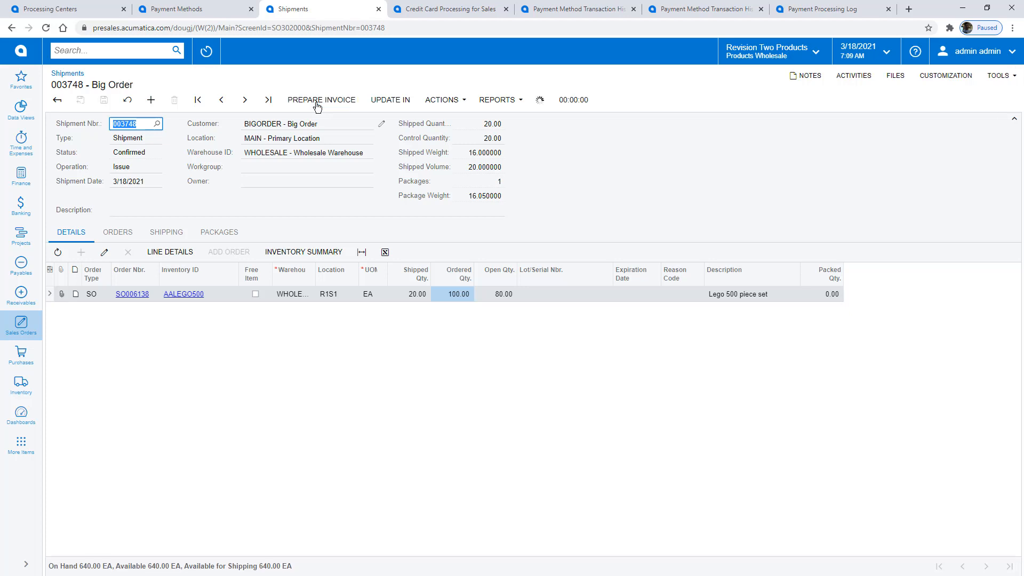
pyautogui.click(320, 99)
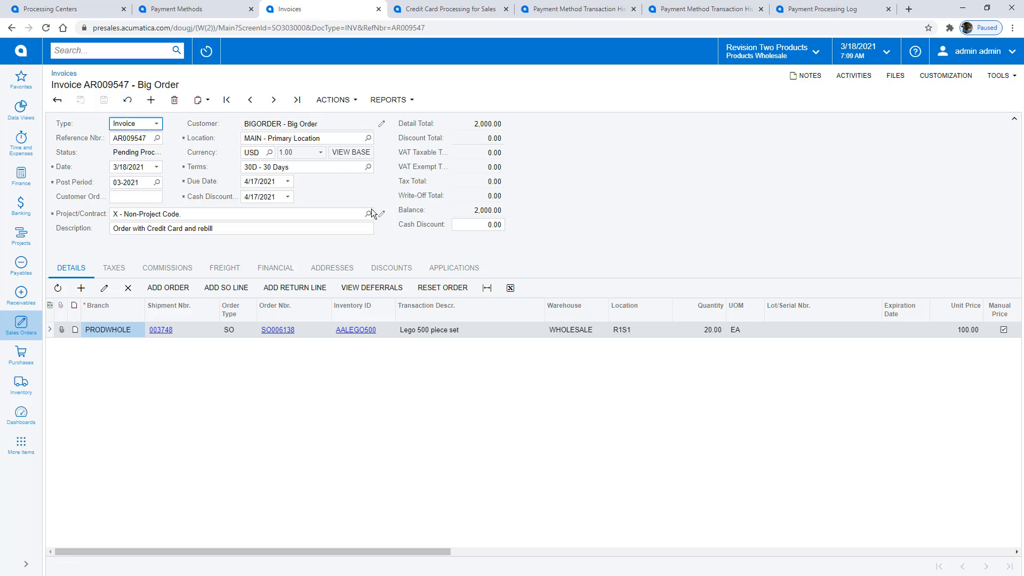
# Capture 2,000.00 from card payment 003440 on the invoice's Applications tab.
pyautogui.click(453, 267)
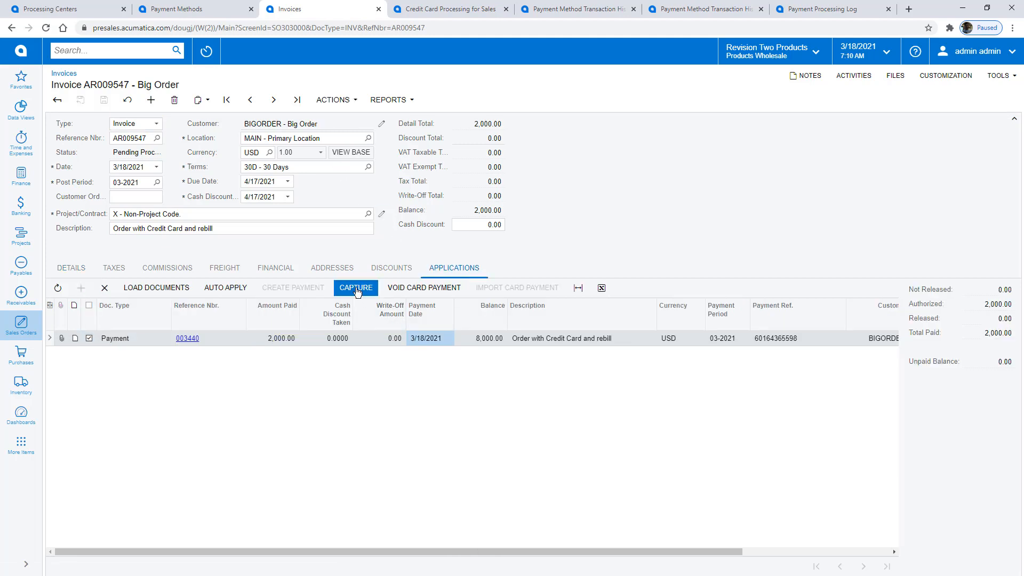
pyautogui.click(355, 288)
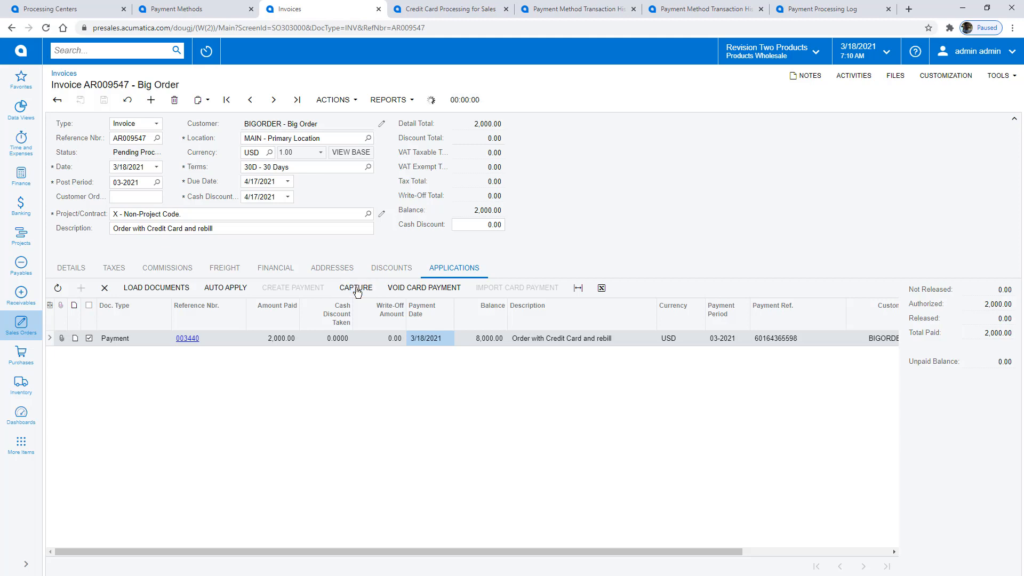
pyautogui.click(355, 287)
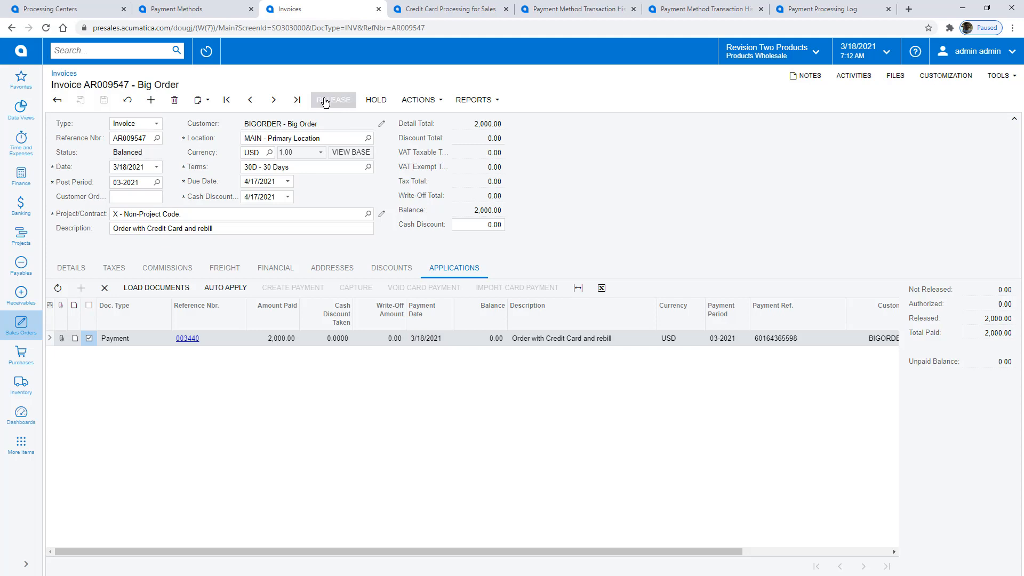
# Release invoice AR009547 so its status becomes Closed.
pyautogui.click(333, 100)
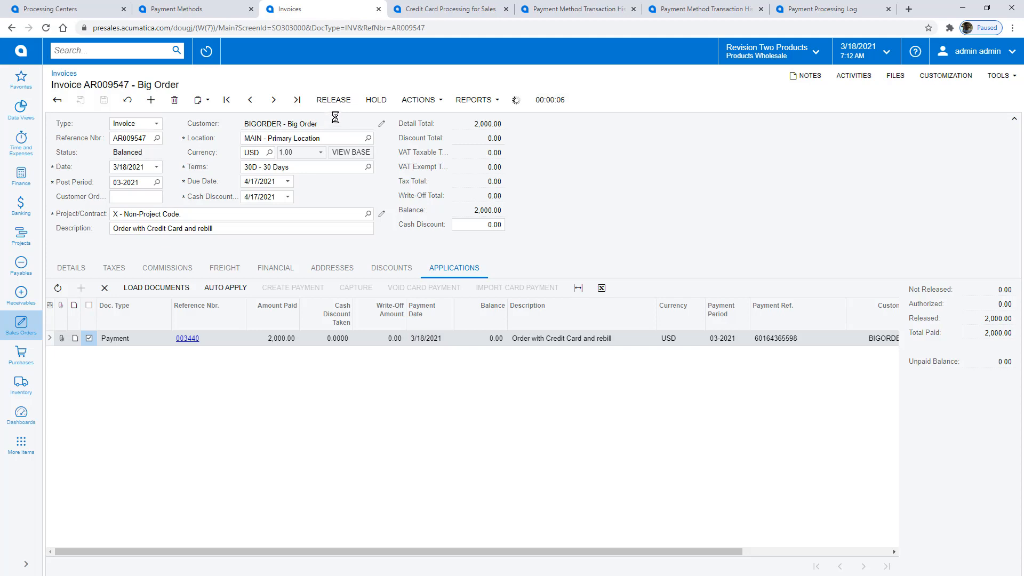
pyautogui.click(333, 100)
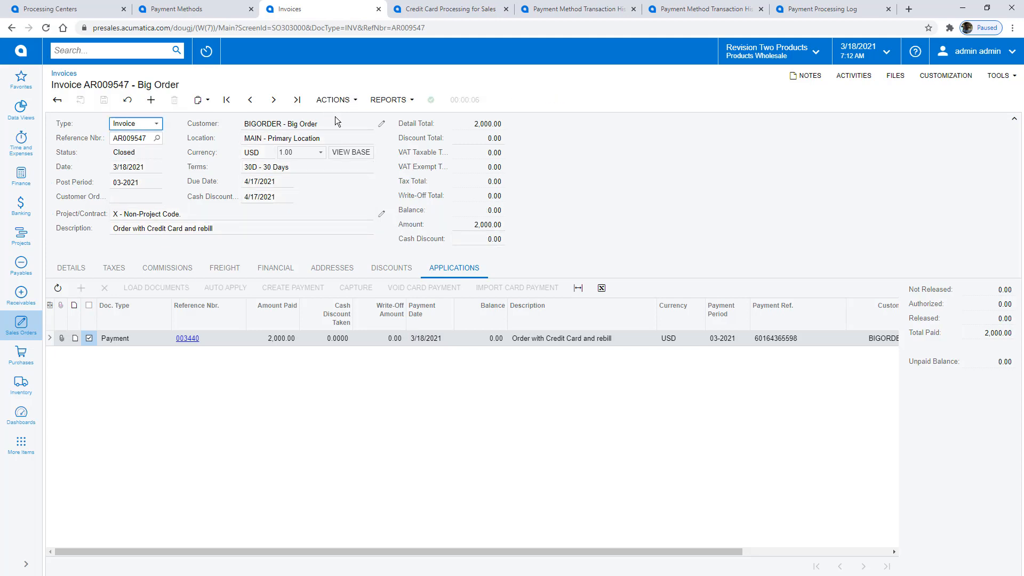
pyautogui.click(21, 325)
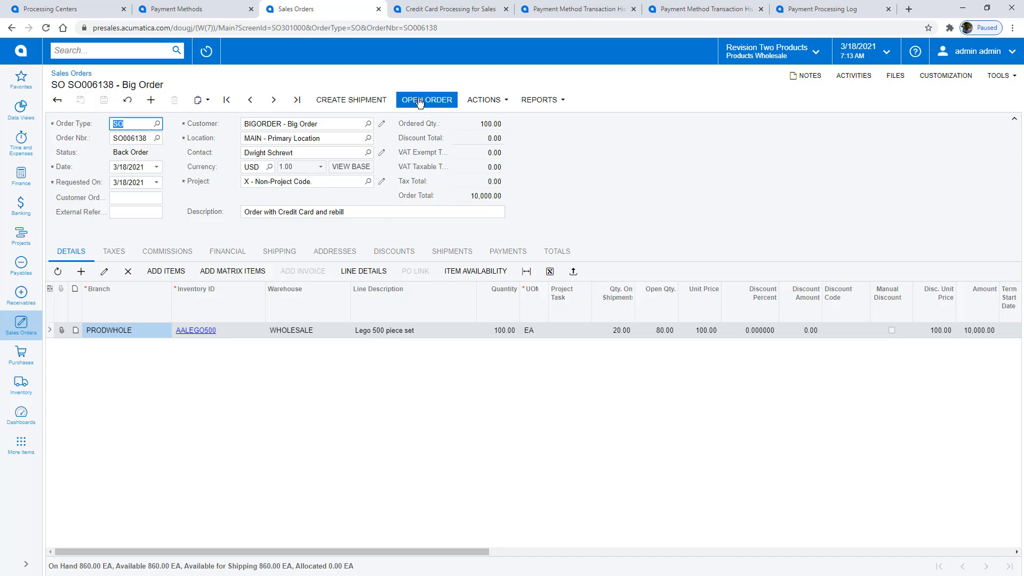
# Reopen SO006138 and check its 2,000.00 captured payment and 8,000.00 unpaid balance.
pyautogui.click(427, 99)
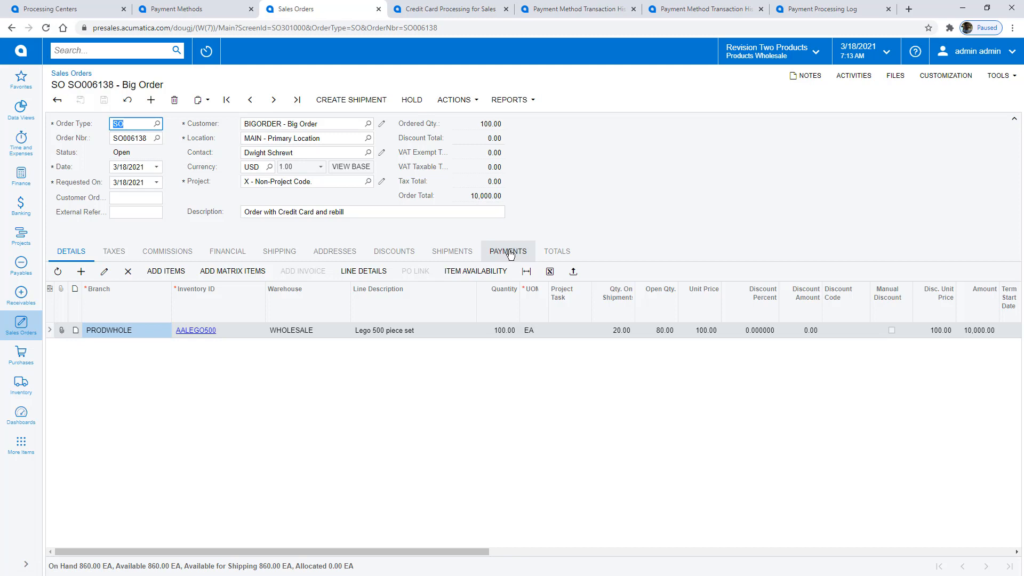
pyautogui.click(507, 250)
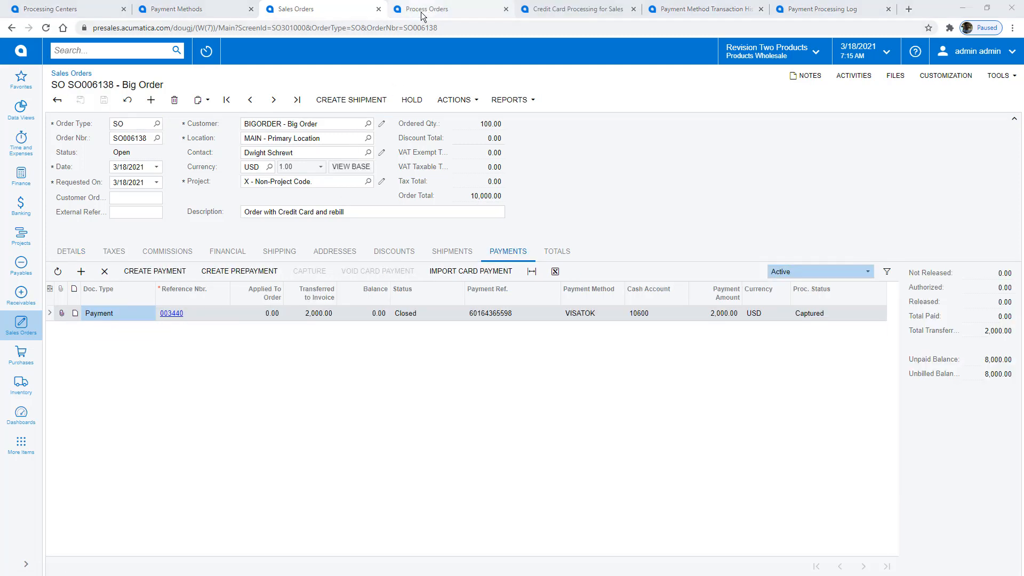
pyautogui.click(428, 8)
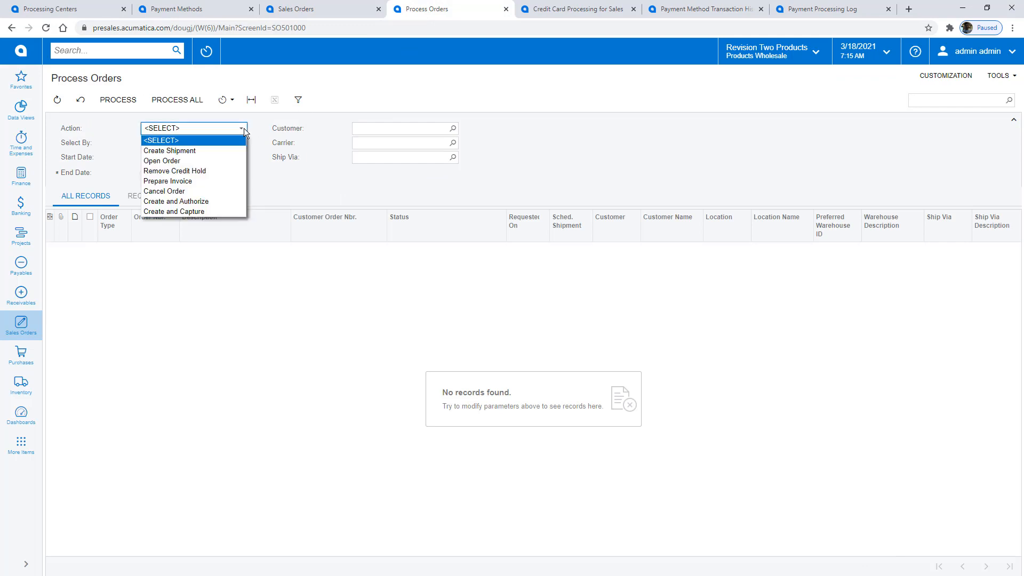
# Run Create and Authorize on order SO006138 in Process Orders.
pyautogui.click(175, 201)
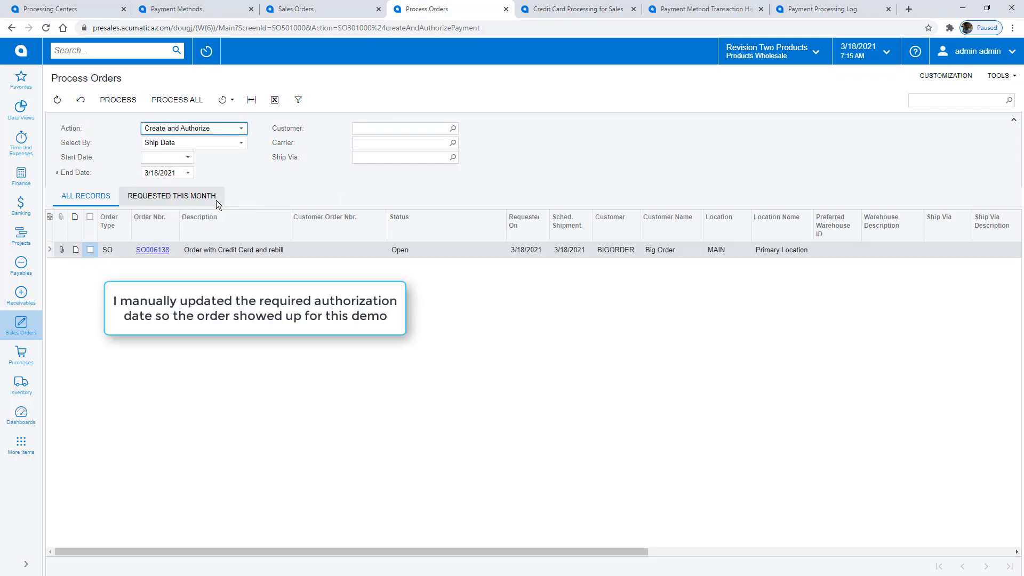
pyautogui.click(176, 100)
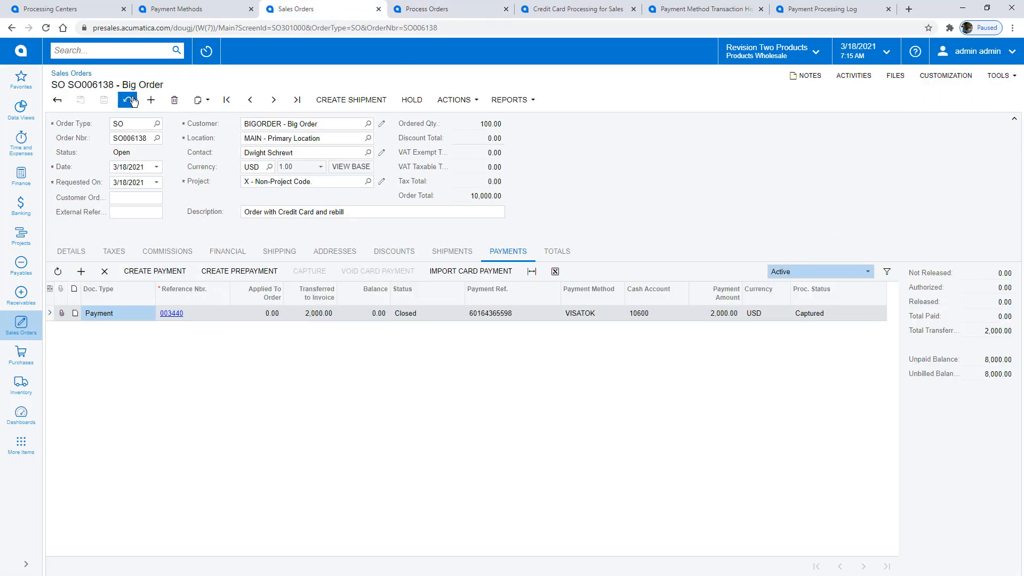
# Refresh SO006138 to show the new 8,000.00 pre-authorized payment 003441.
pyautogui.click(128, 99)
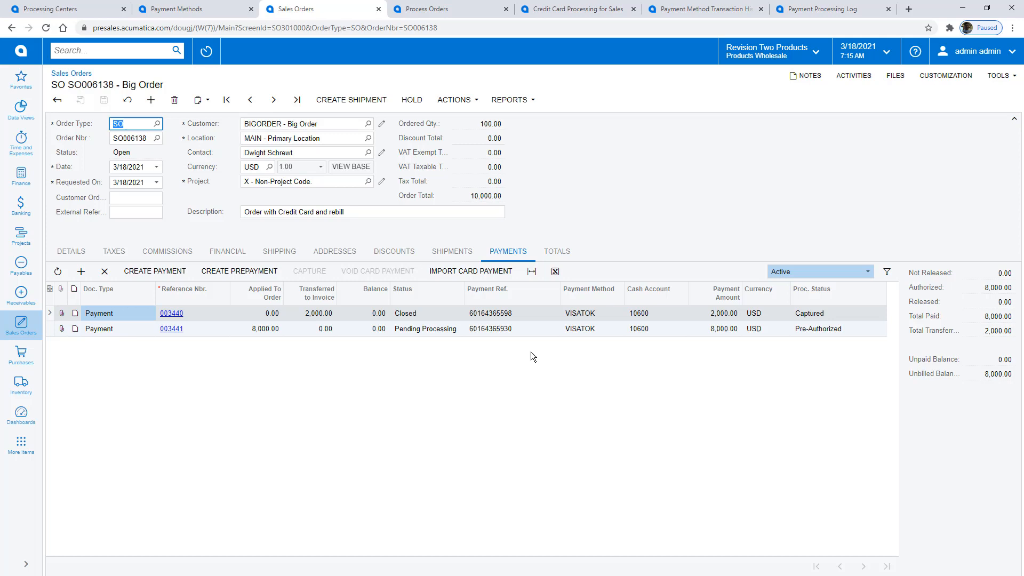
pyautogui.moveTo(577, 9)
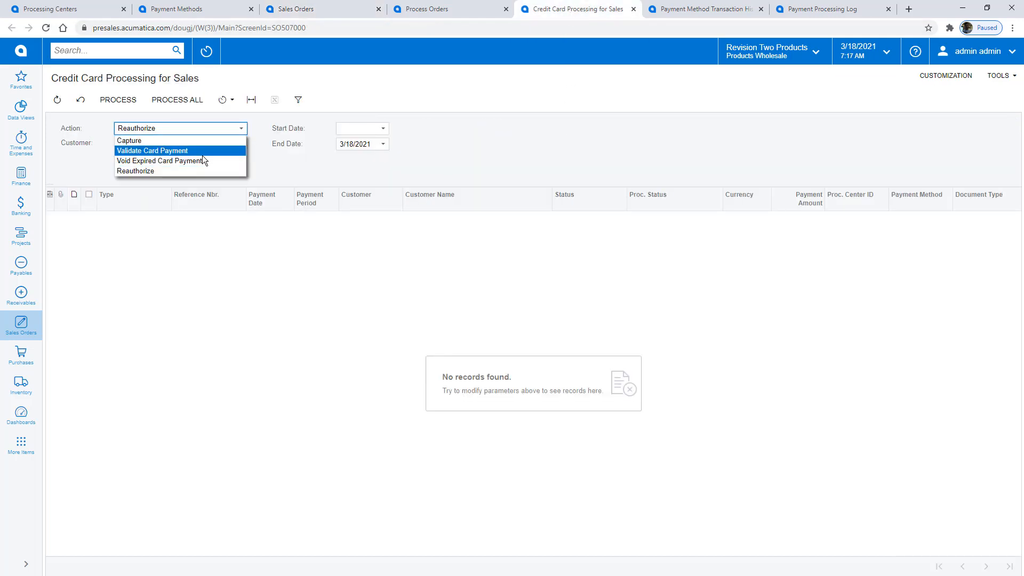
# Void expired payment 003441 with Void Expired Card Payment, then verify it on the order.
pyautogui.click(160, 160)
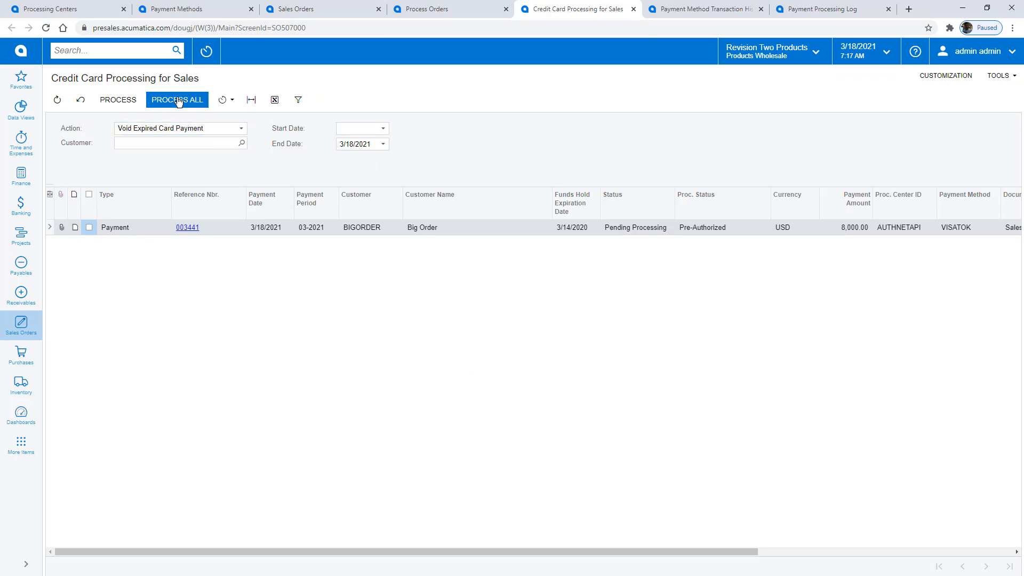
pyautogui.click(176, 99)
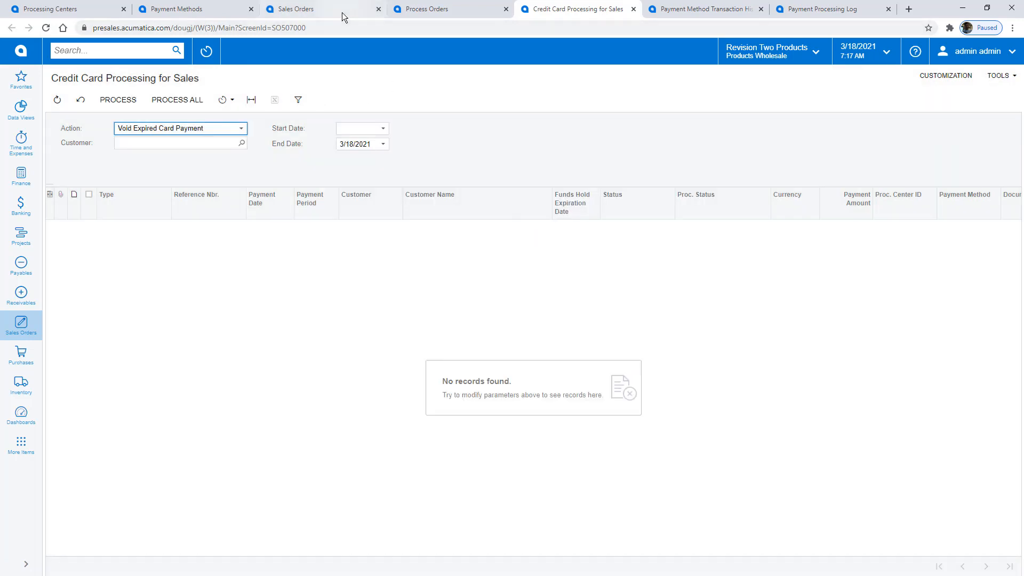
pyautogui.click(295, 8)
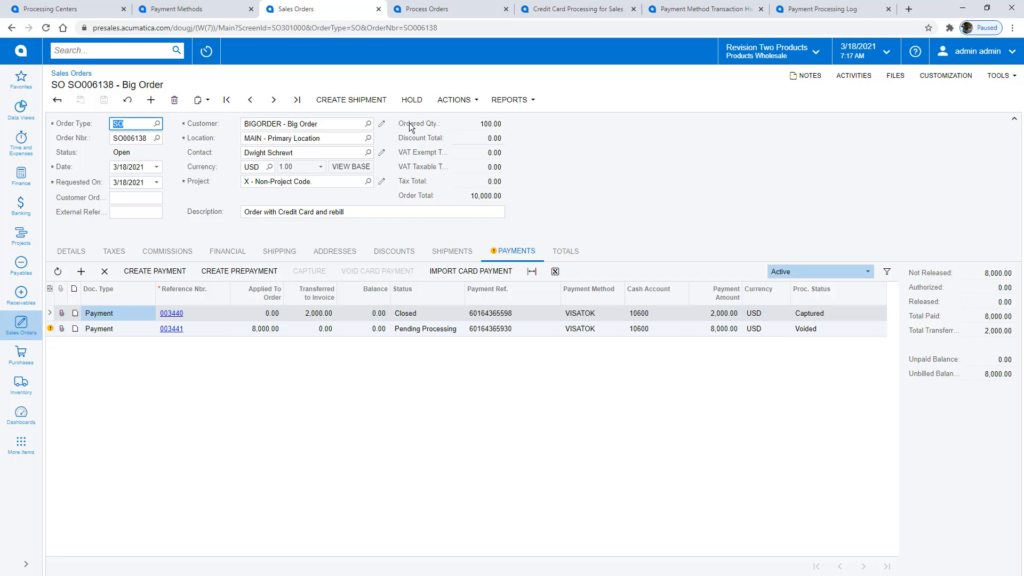
pyautogui.click(577, 8)
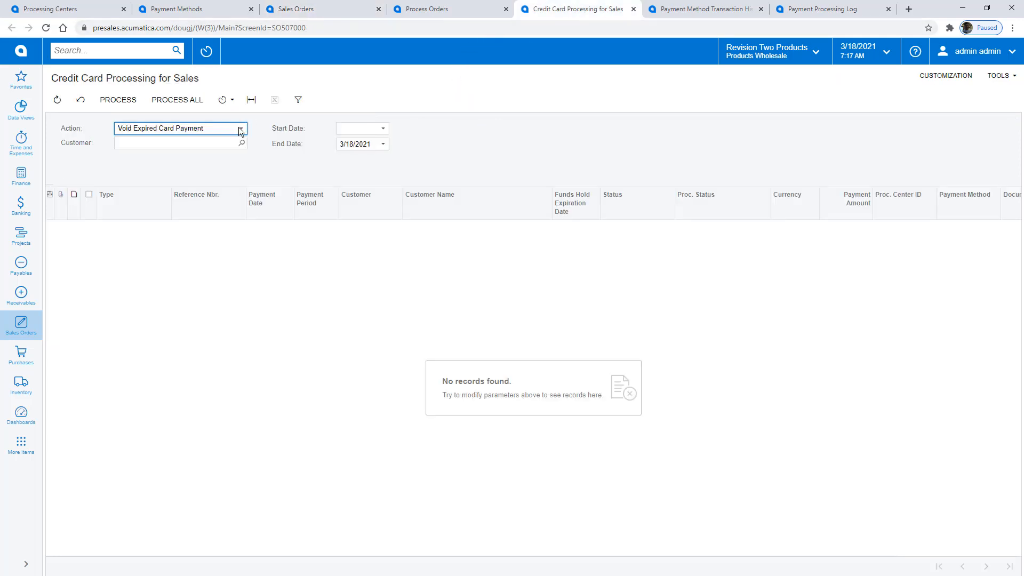
# Reauthorize payment 003441 via Process All and dismiss the processing results.
pyautogui.click(159, 128)
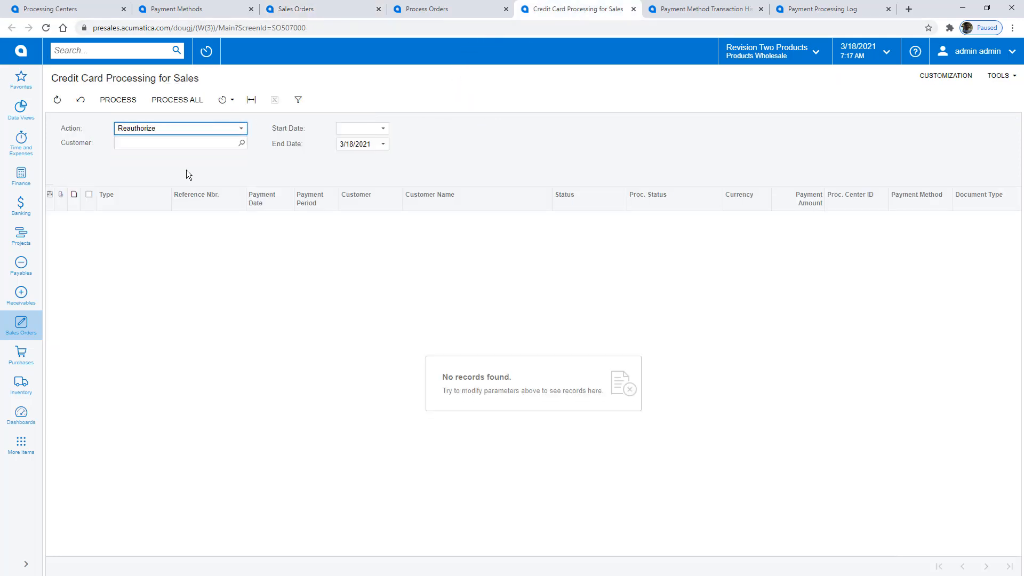
pyautogui.click(177, 100)
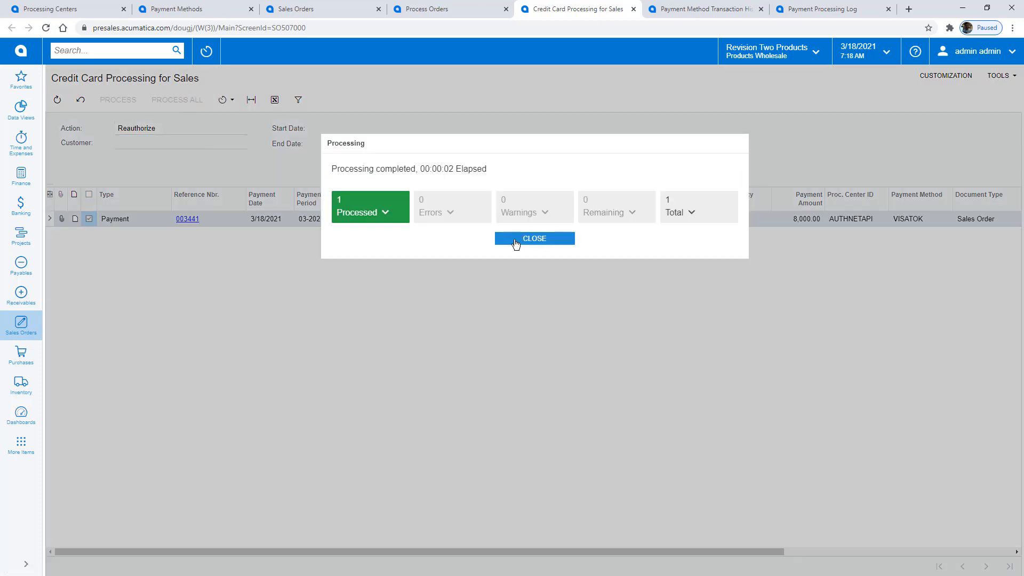
pyautogui.click(533, 238)
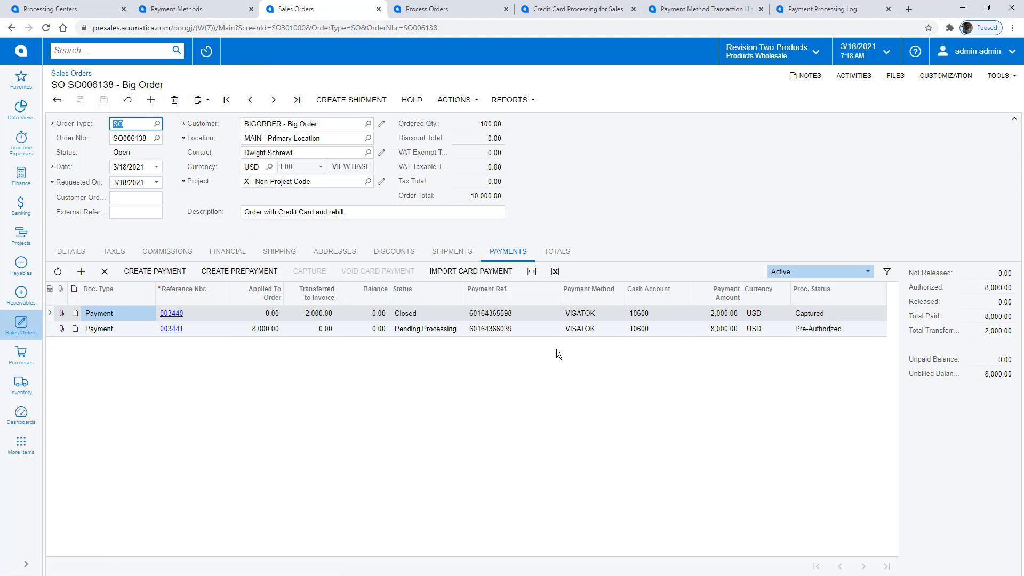
pyautogui.click(829, 9)
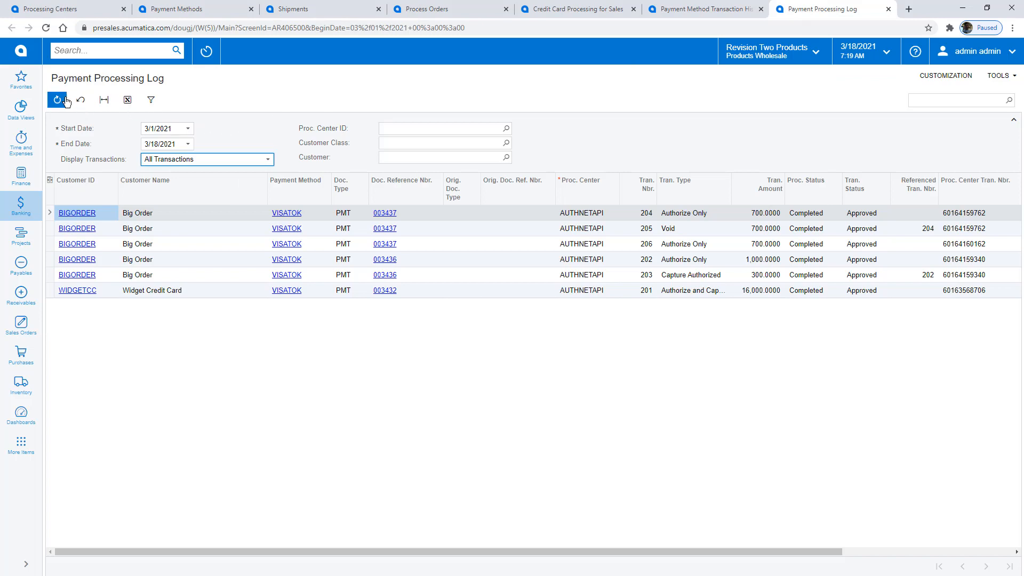
# Refresh the log, filter to Failed Only, then return to All Transactions.
pyautogui.click(58, 99)
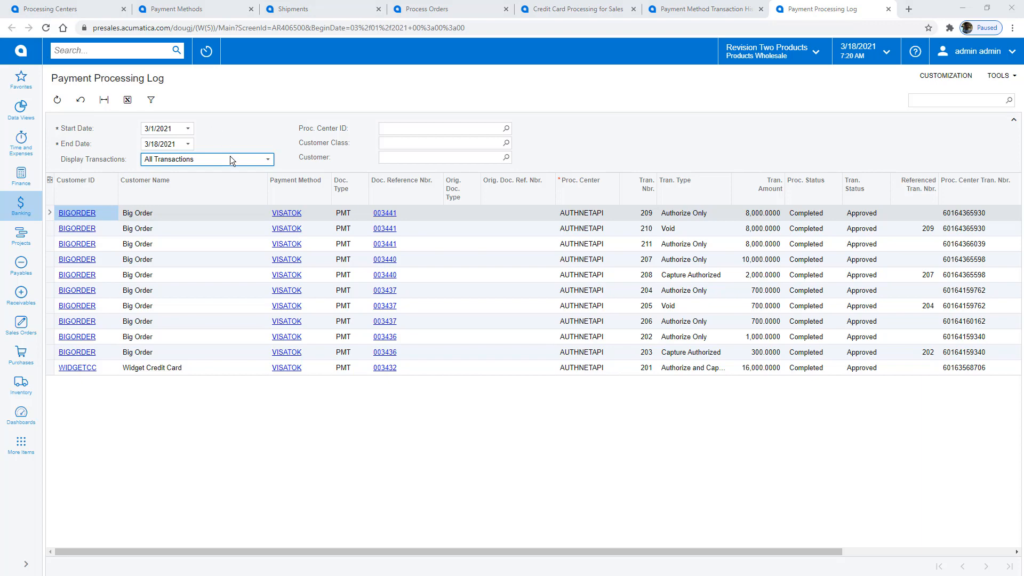
pyautogui.click(206, 159)
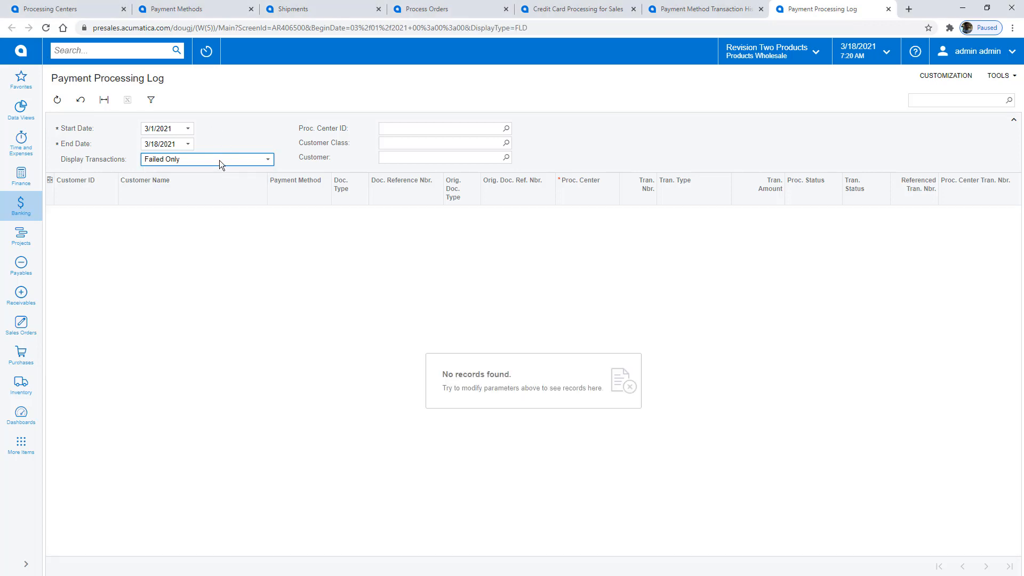
pyautogui.click(206, 159)
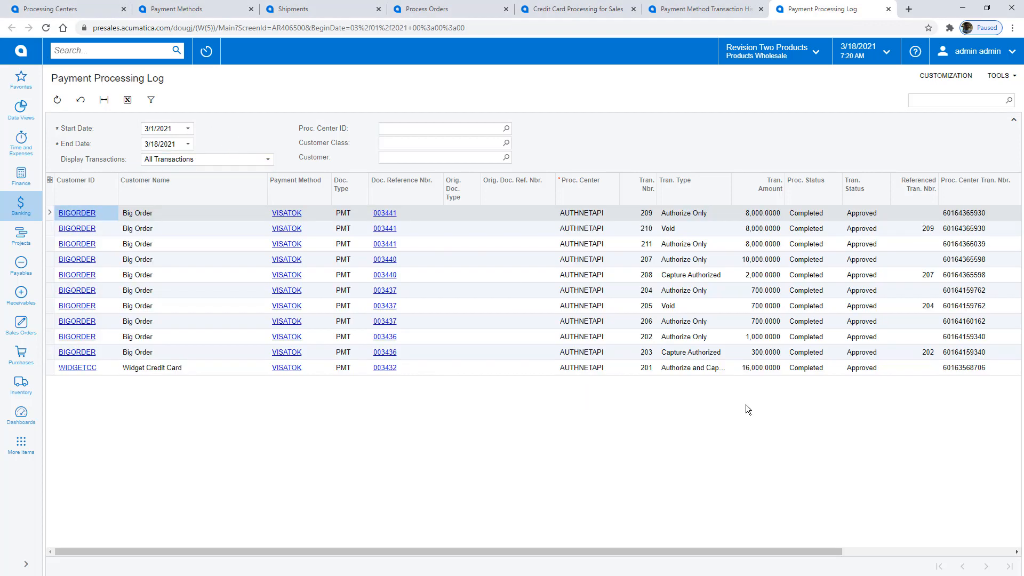